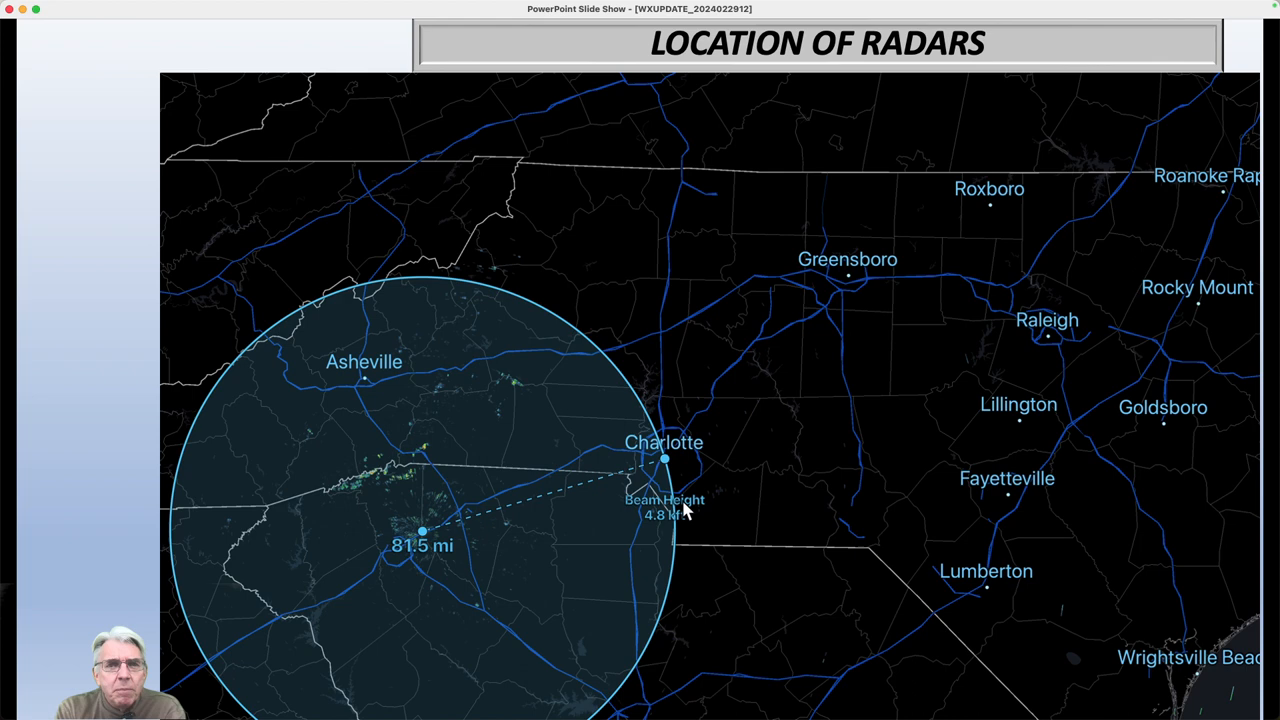
{"action": "mouse_move", "coordinate": [688, 510]}
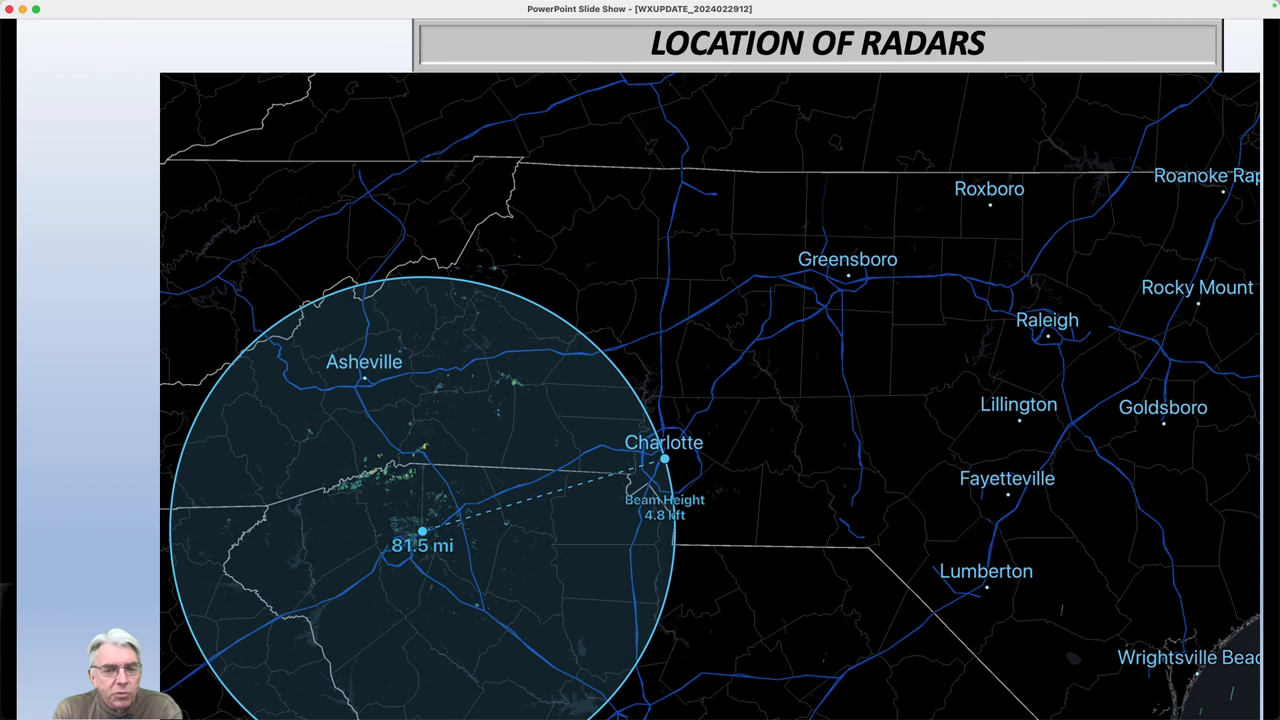